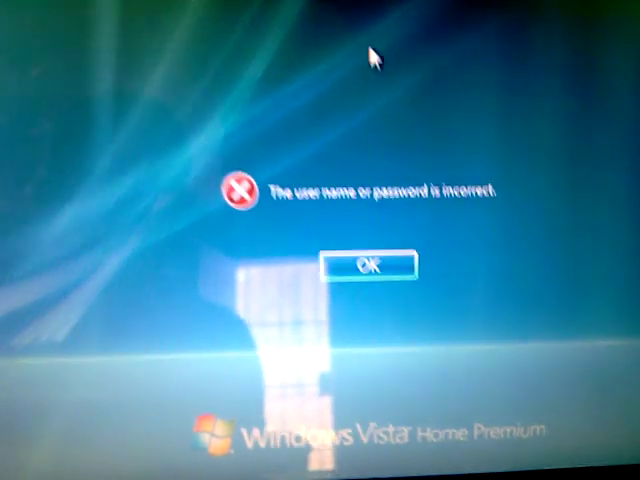
- Dismiss the incorrect password error and resubmit the password, which is rejected again
click(373, 264)
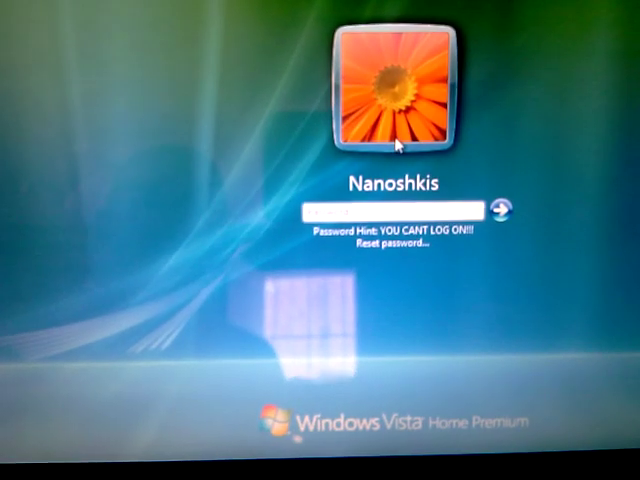
click(504, 205)
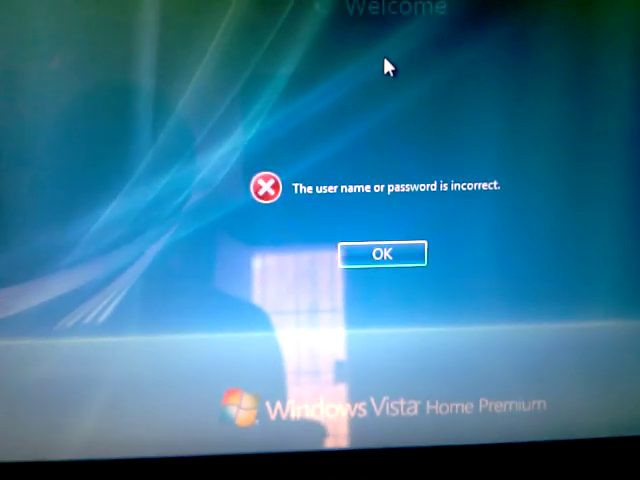